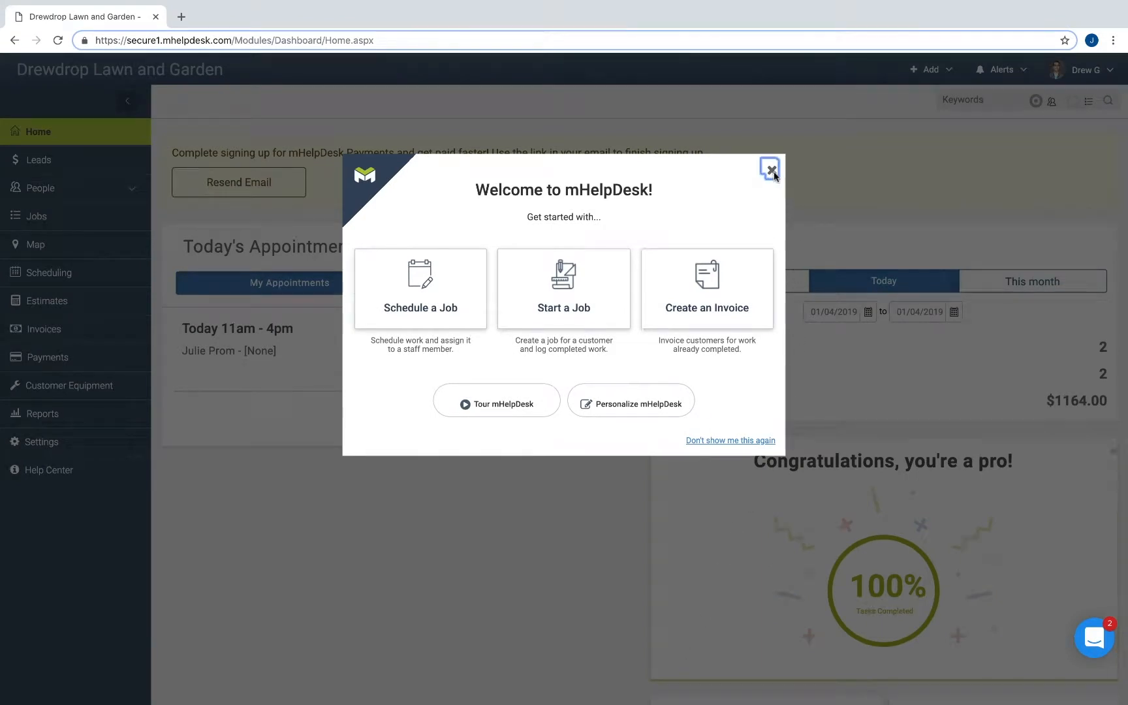
Step: Dismiss the welcome popup and view the Add menu's new-record options
{"action": "left_click", "coordinate": [769, 169]}
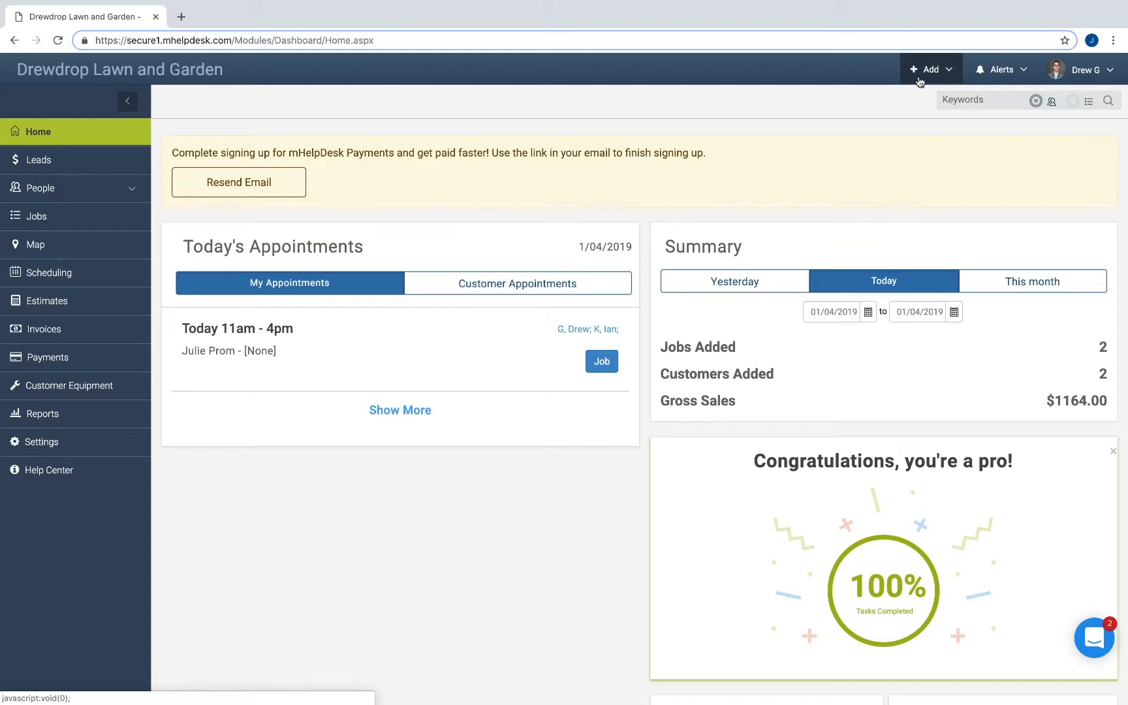
{"action": "left_click", "coordinate": [930, 69]}
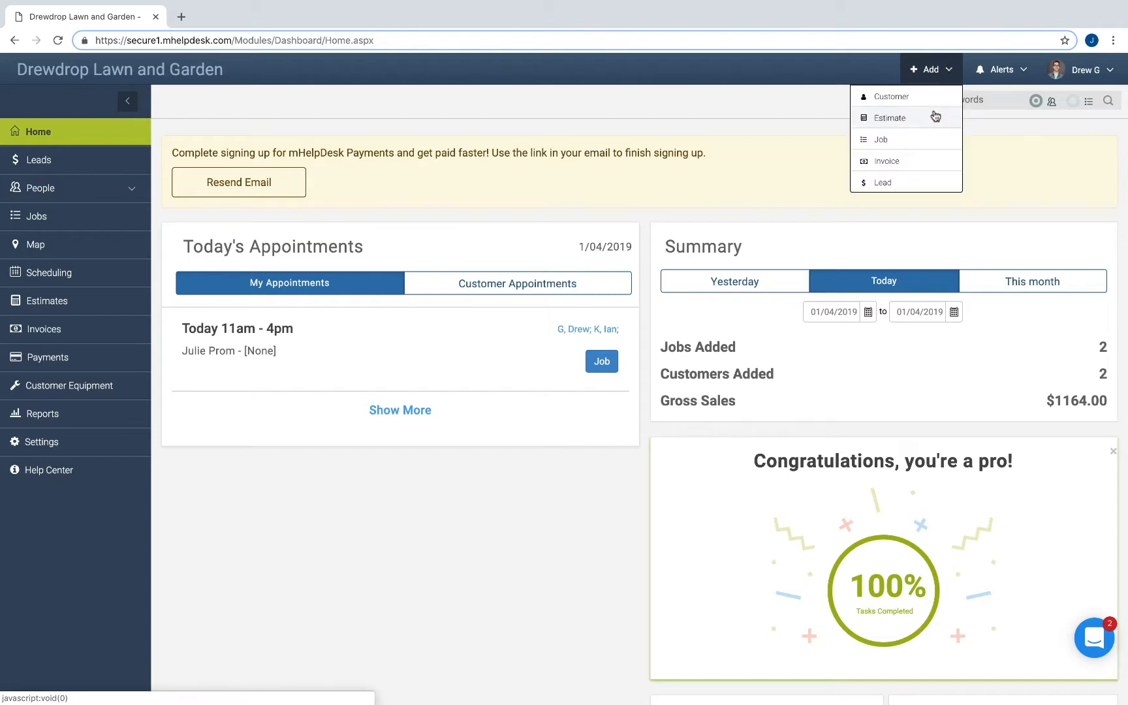
{"action": "mouse_move", "coordinate": [935, 119]}
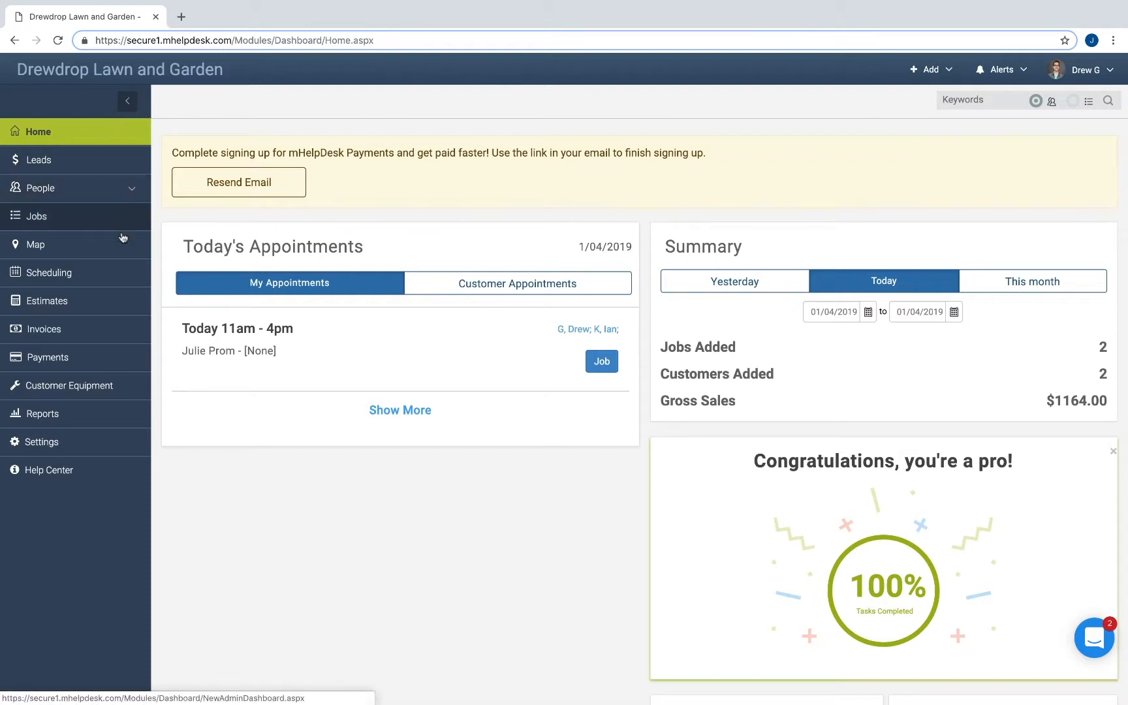
Step: Add an estimate from the Estimates section with customer John Doe Landscaping, creating draft #43
{"action": "left_click", "coordinate": [46, 301]}
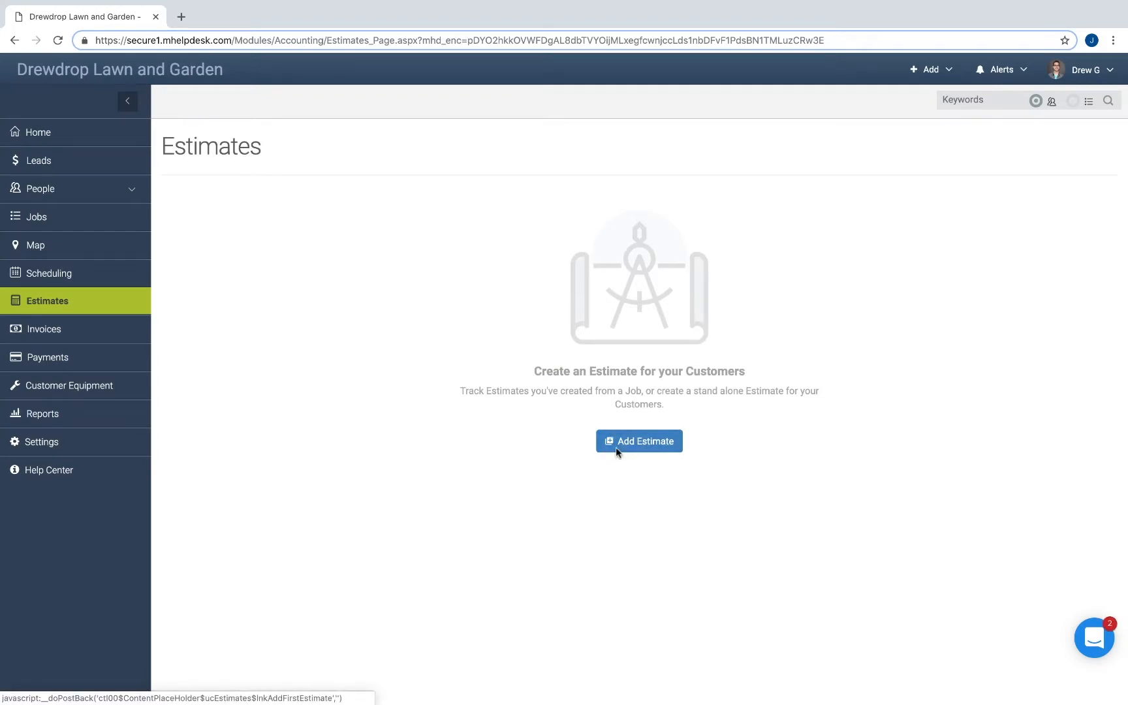
{"action": "left_click", "coordinate": [639, 441]}
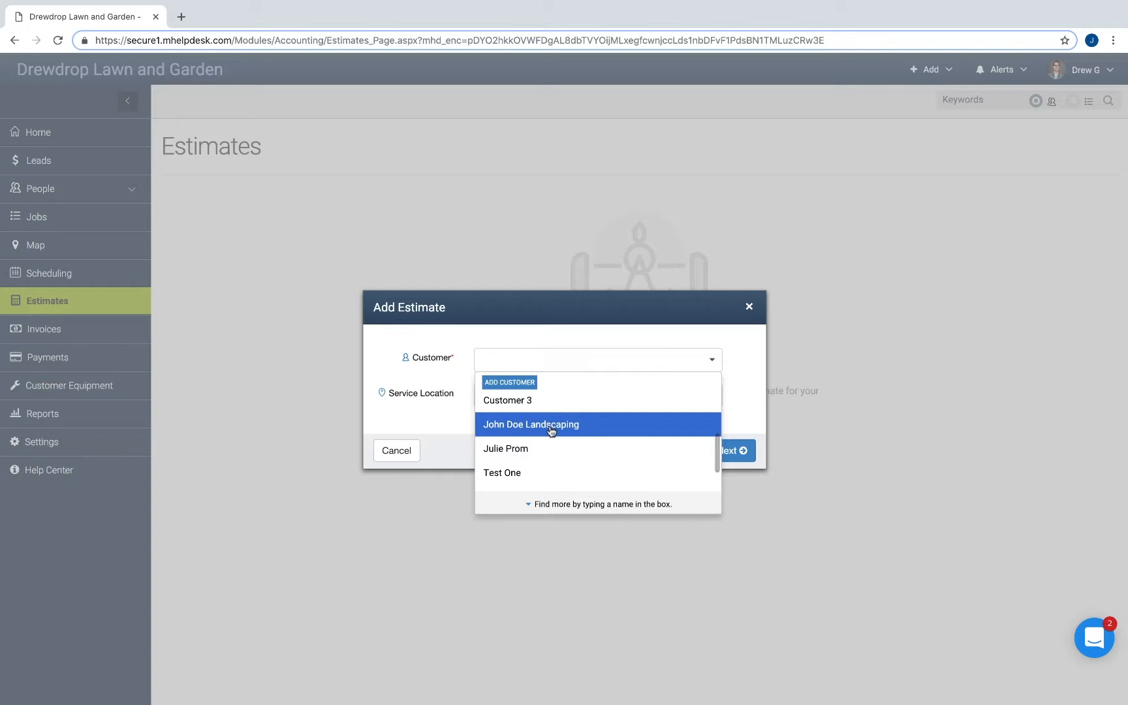
{"action": "left_click", "coordinate": [551, 424]}
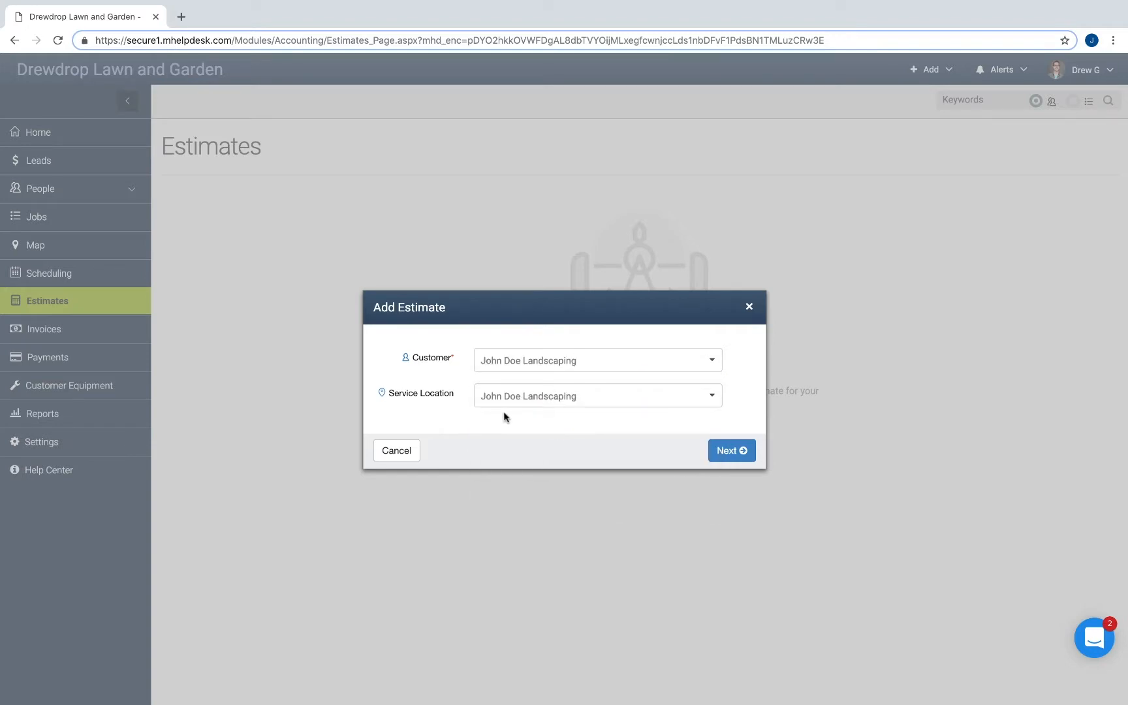
{"action": "left_click", "coordinate": [732, 451]}
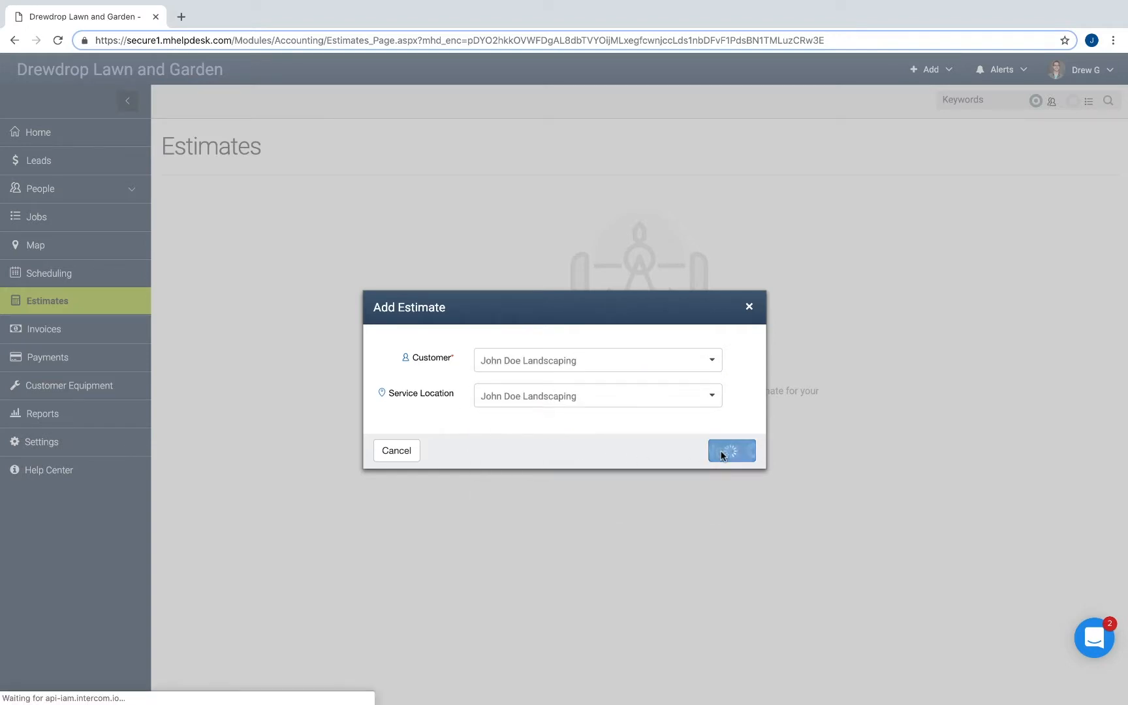
{"action": "left_click", "coordinate": [732, 450]}
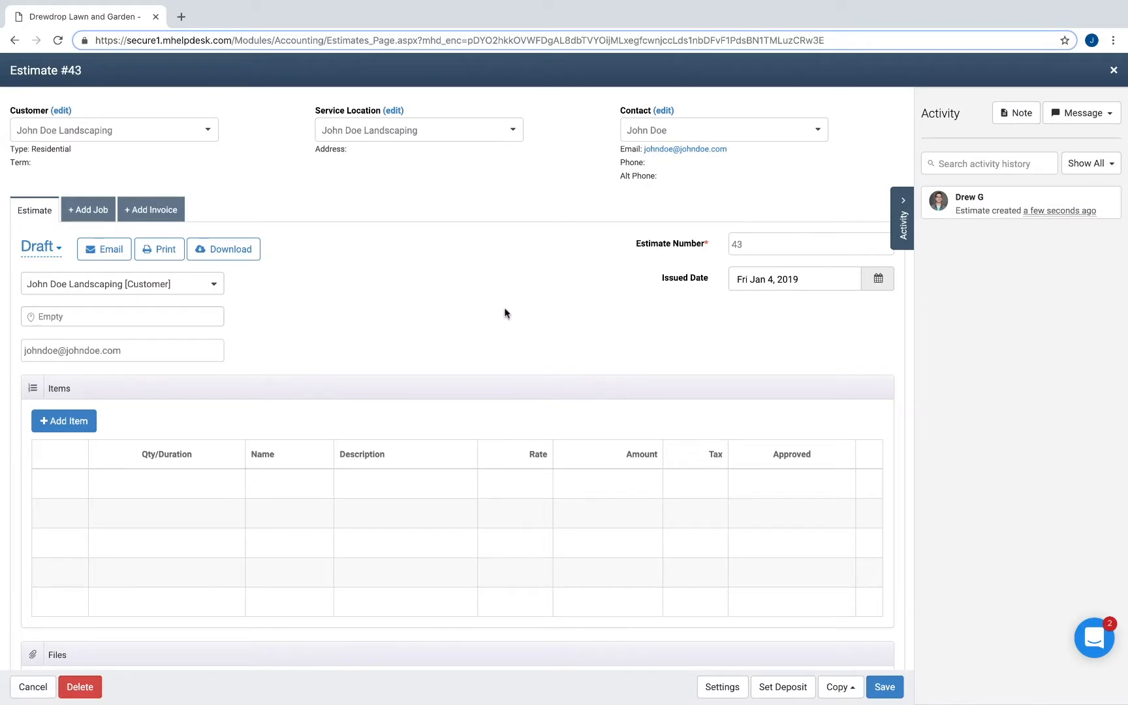
{"action": "mouse_move", "coordinate": [357, 164]}
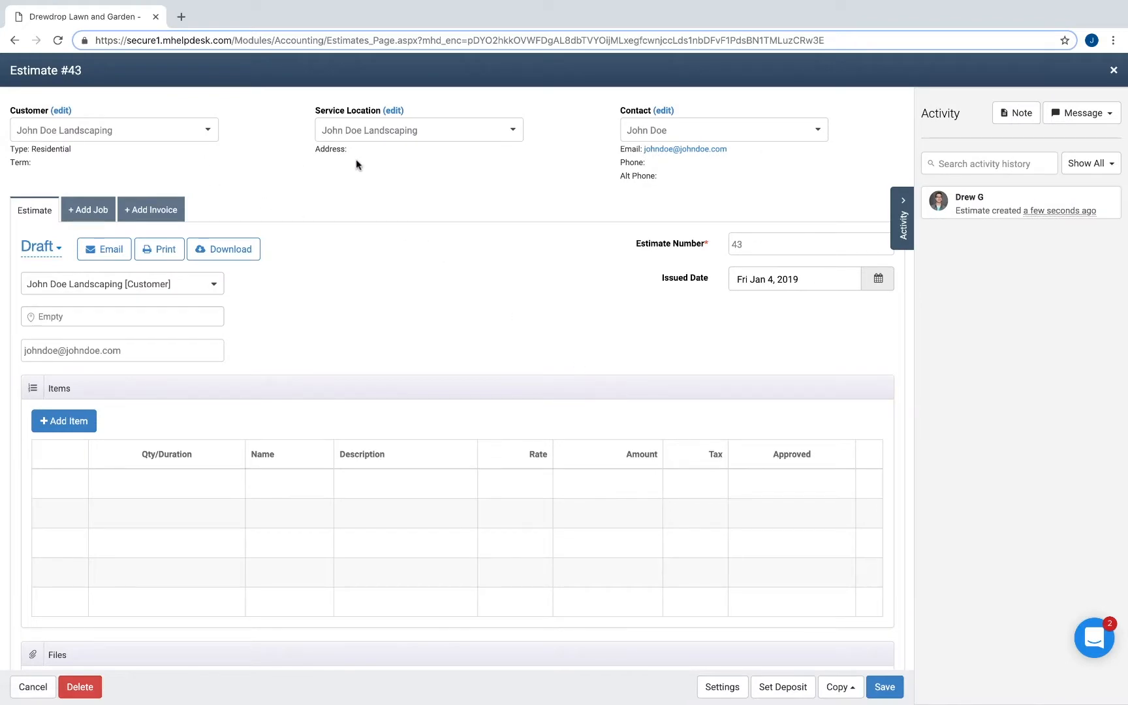
{"action": "mouse_move", "coordinate": [596, 170]}
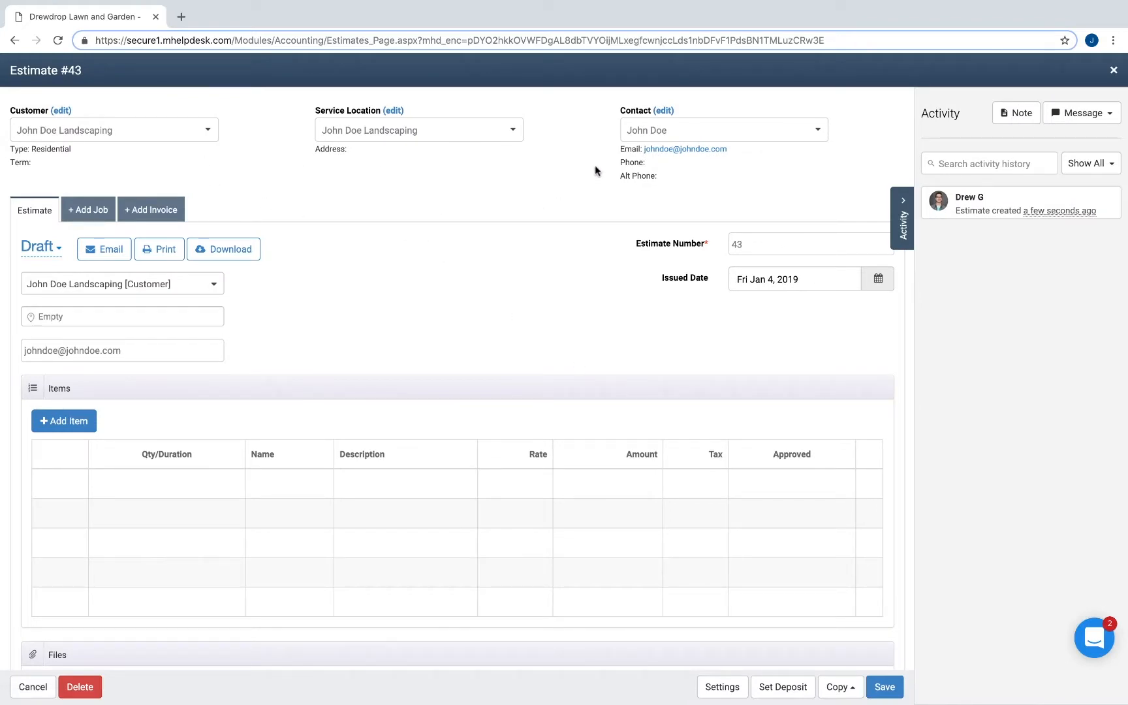
{"action": "scroll", "scroll_direction": "down", "scroll_amount": 3}
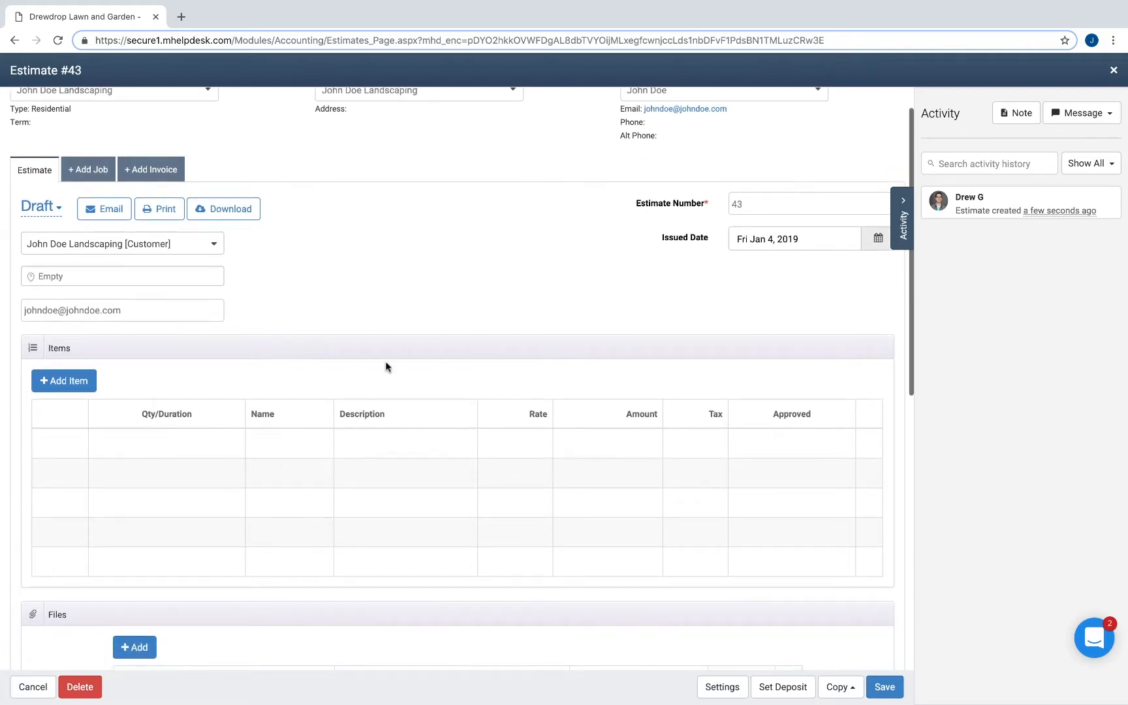
{"action": "mouse_move", "coordinate": [360, 473]}
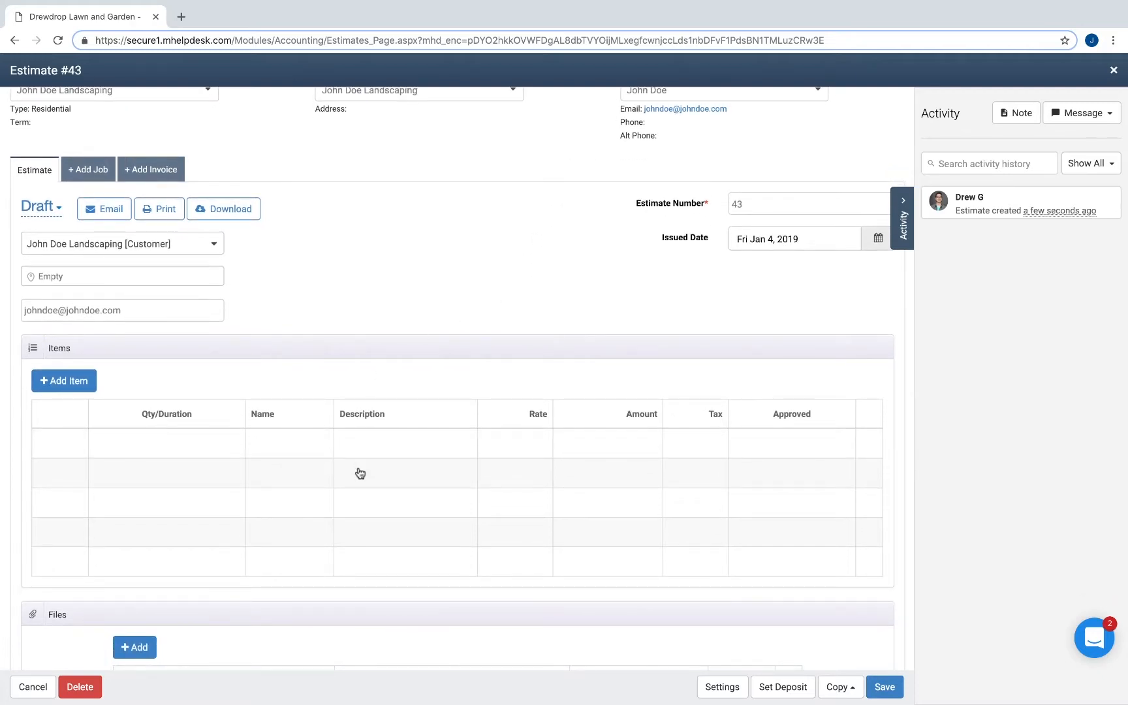
{"action": "scroll", "scroll_direction": "down", "scroll_amount": 3}
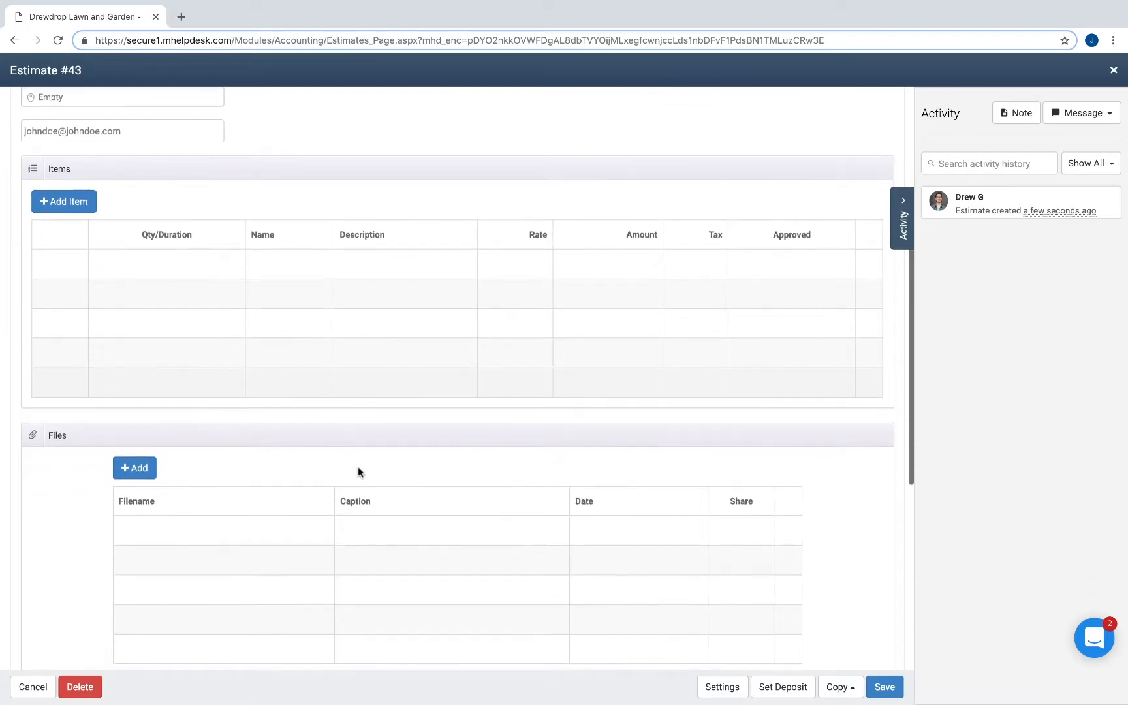
{"action": "scroll", "scroll_direction": "down", "scroll_amount": 3}
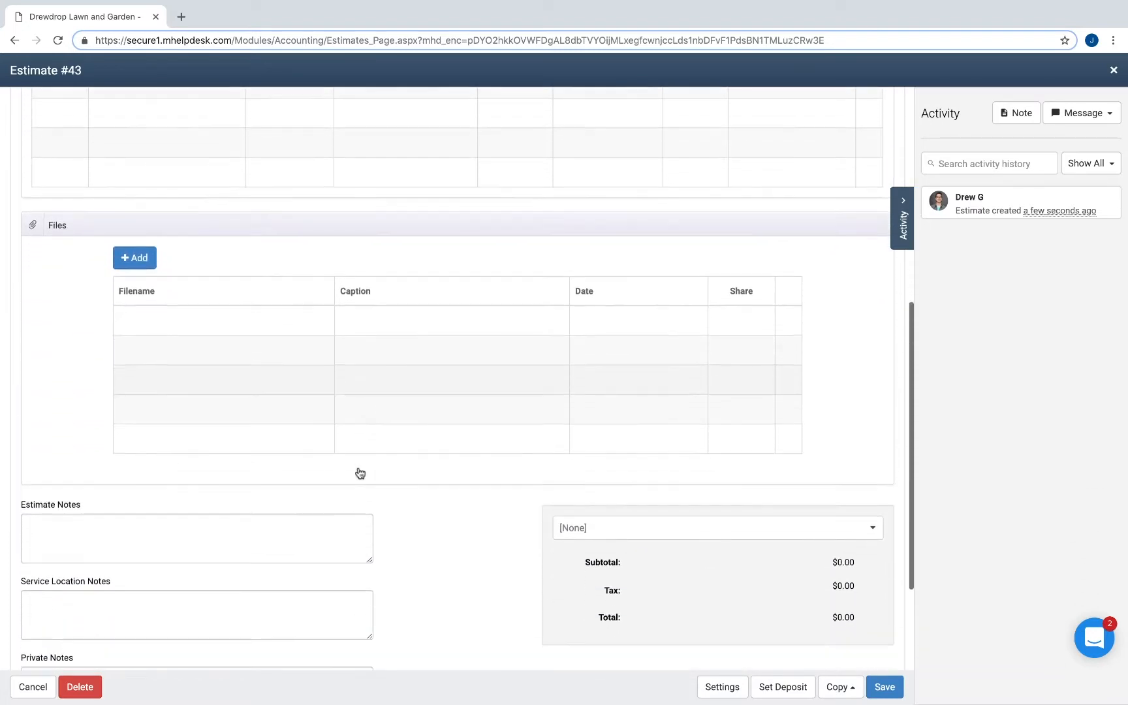
{"action": "scroll", "scroll_direction": "down", "scroll_amount": 3}
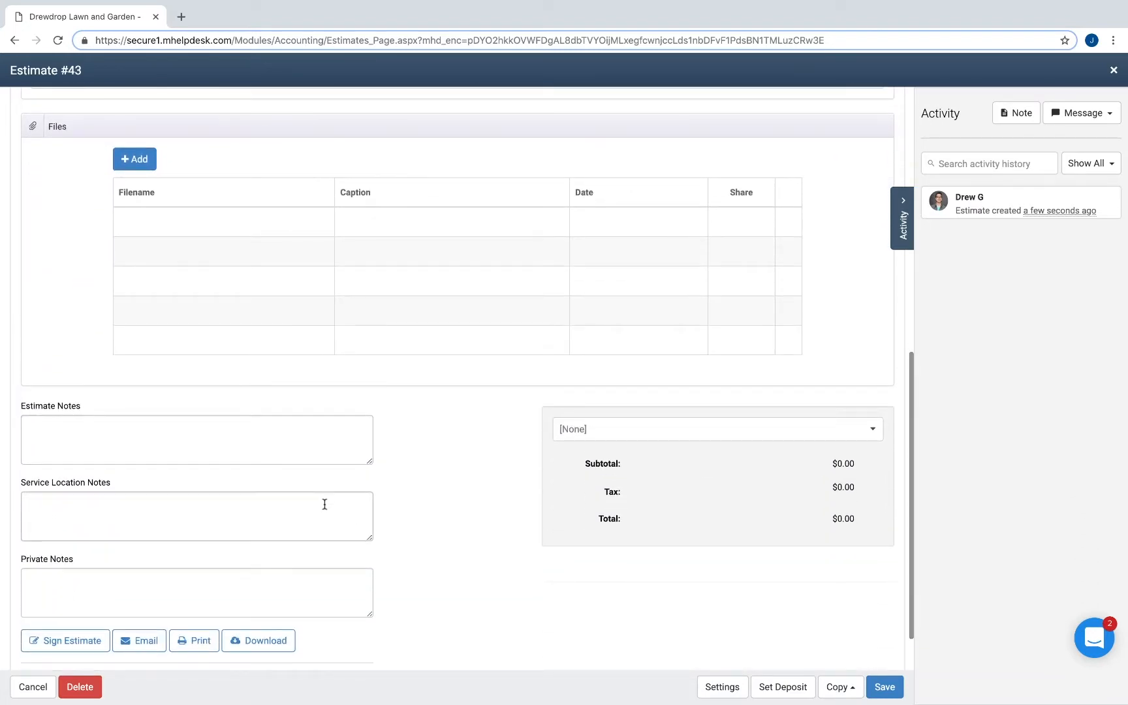
{"action": "mouse_move", "coordinate": [427, 563]}
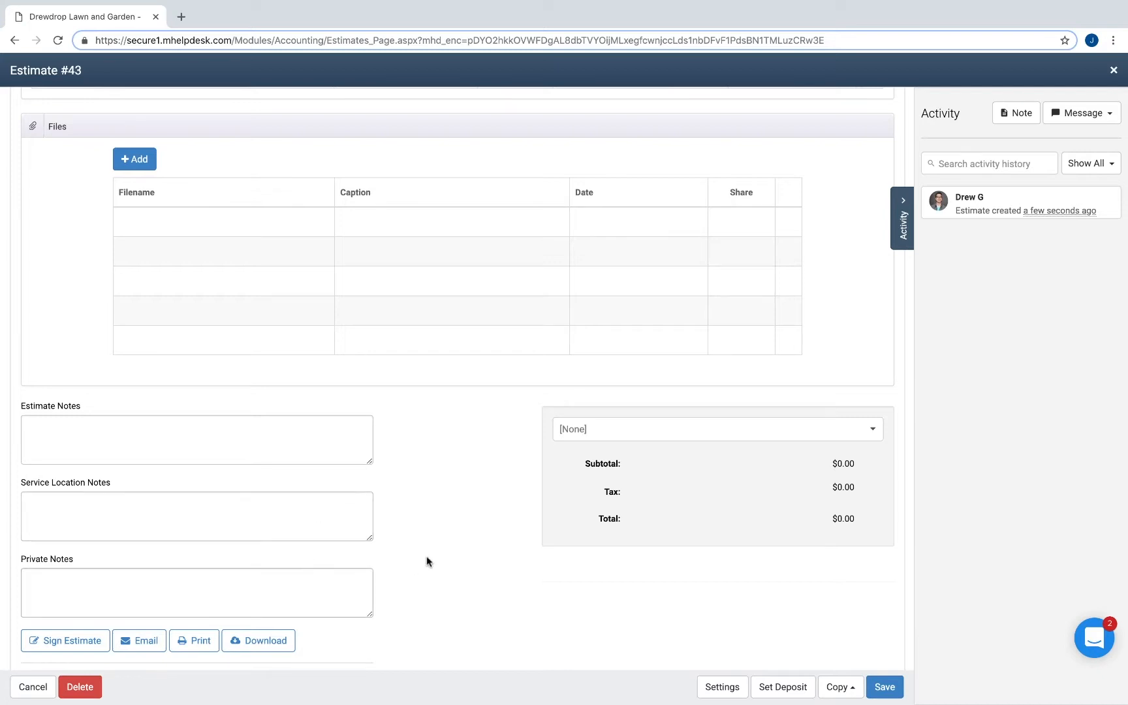
{"action": "left_click", "coordinate": [717, 429]}
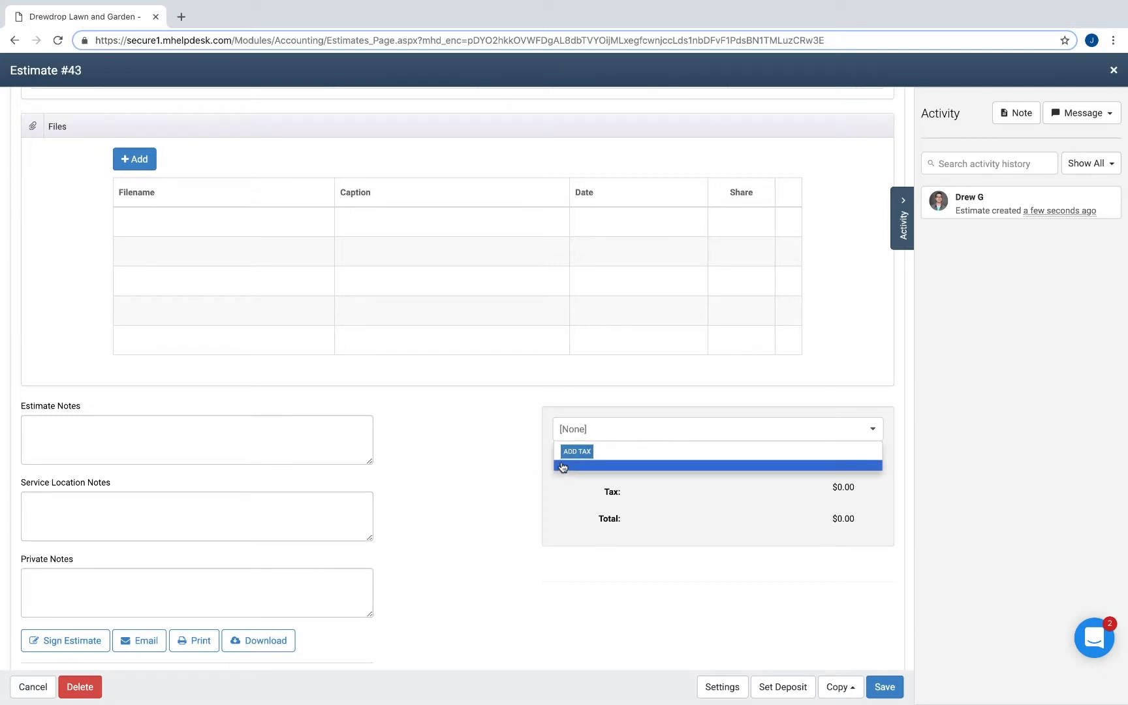
{"action": "mouse_move", "coordinate": [475, 618]}
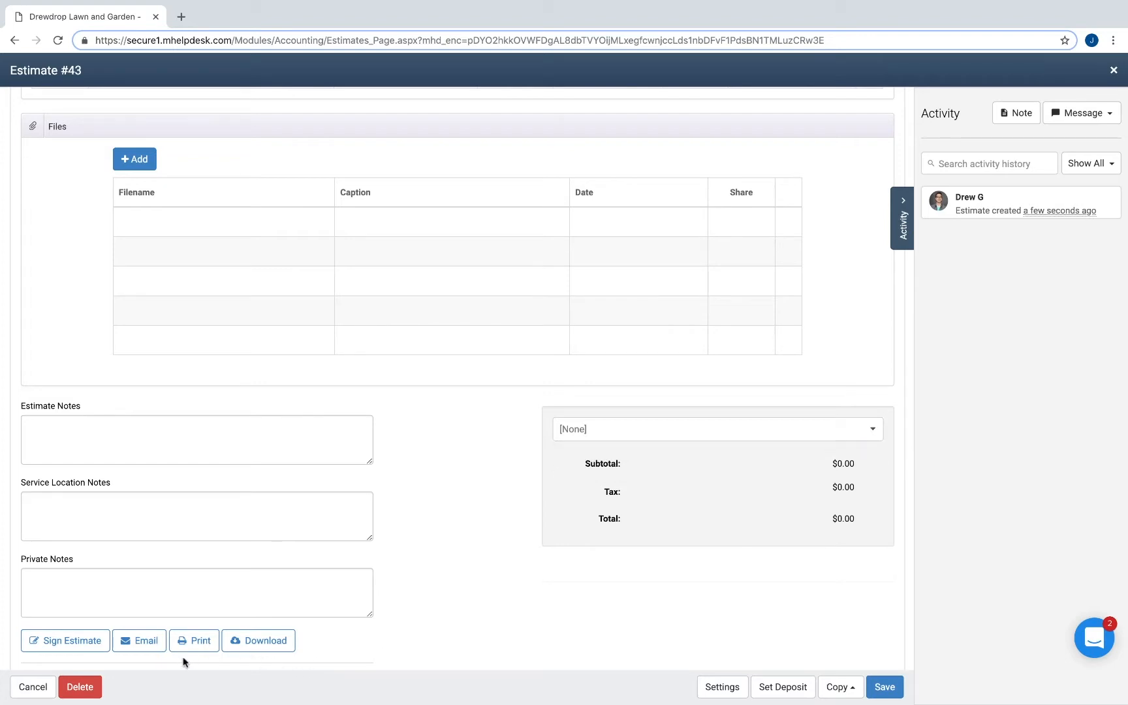
{"action": "mouse_move", "coordinate": [420, 672]}
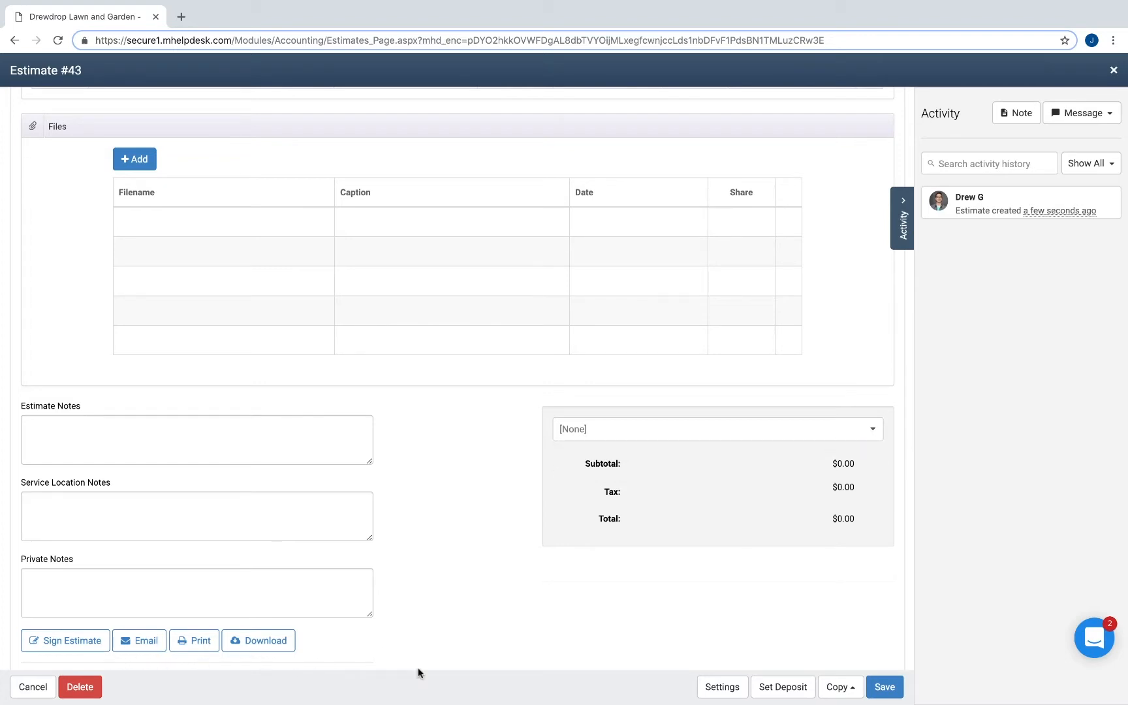